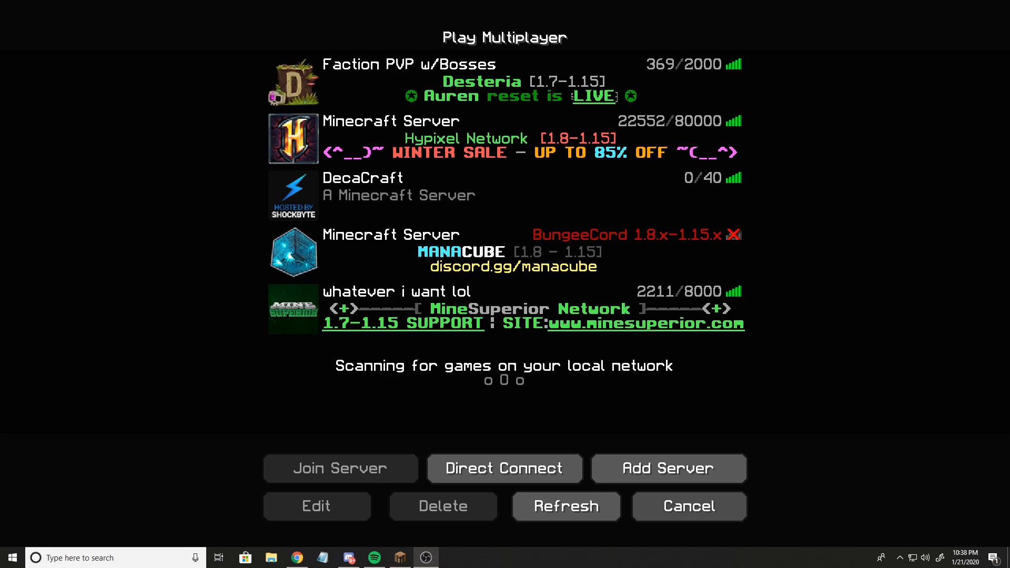
Quit the running game, relaunch Minecraft Launcher from the desktop, and view Installations
left_click(686, 506)
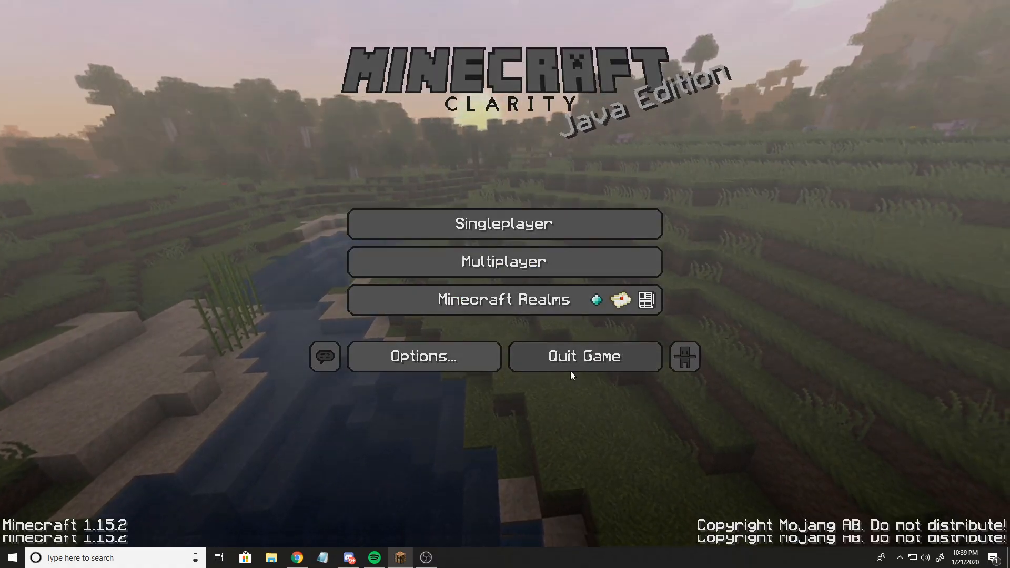
left_click(583, 356)
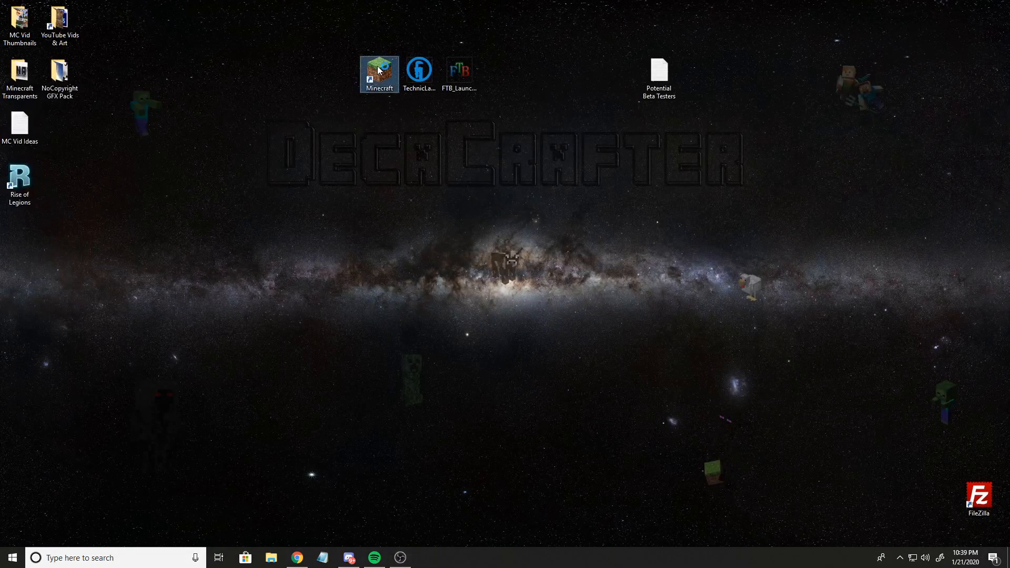
double_click(379, 70)
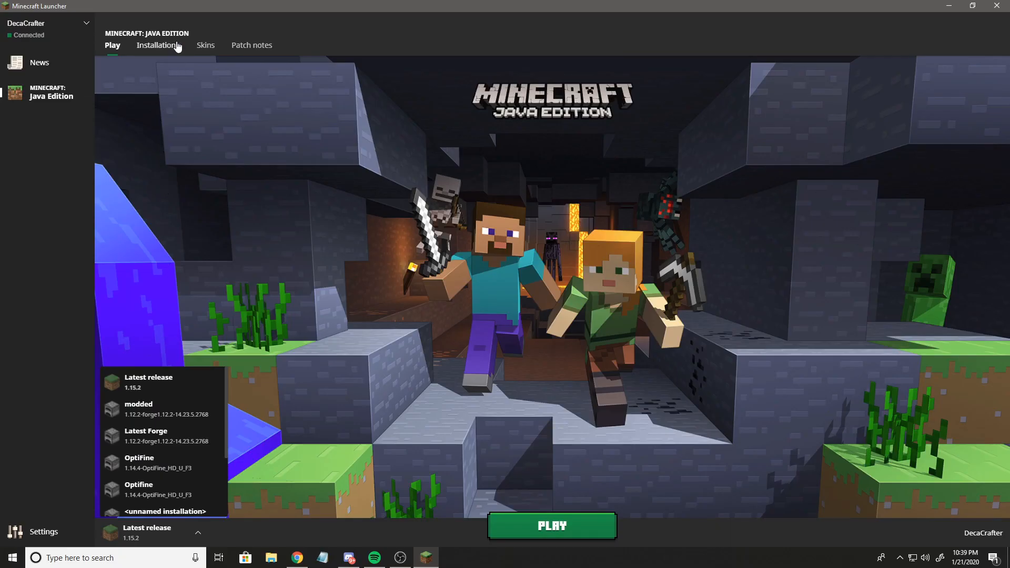
left_click(157, 45)
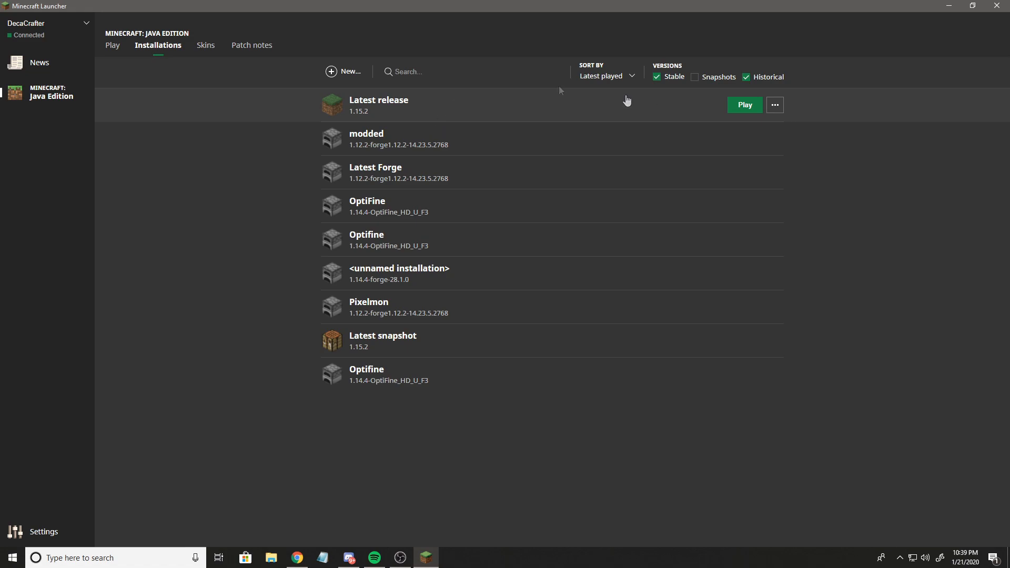
Create a new installation named '1.15.1' using release 1.15.1
left_click(344, 72)
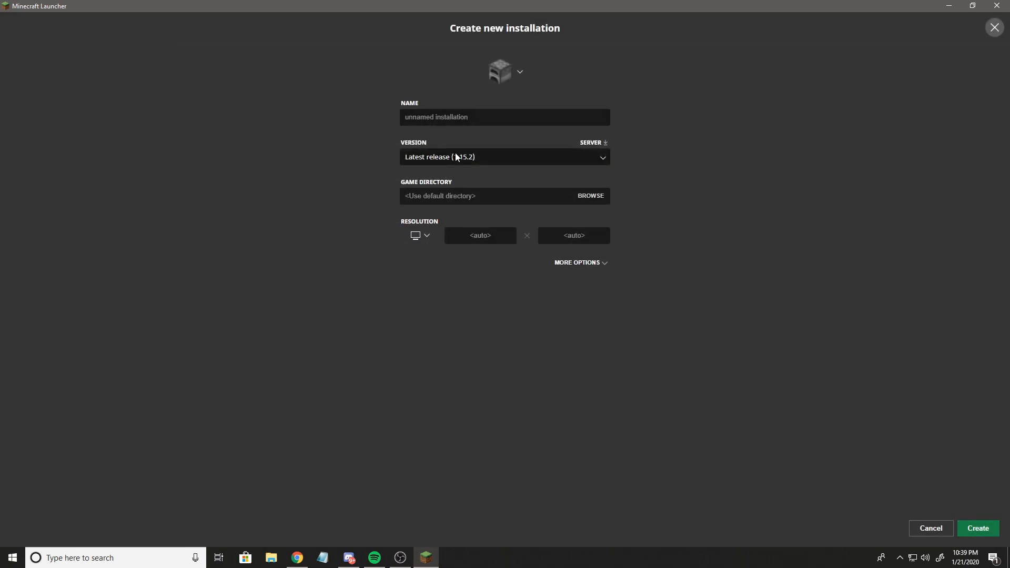
left_click(504, 156)
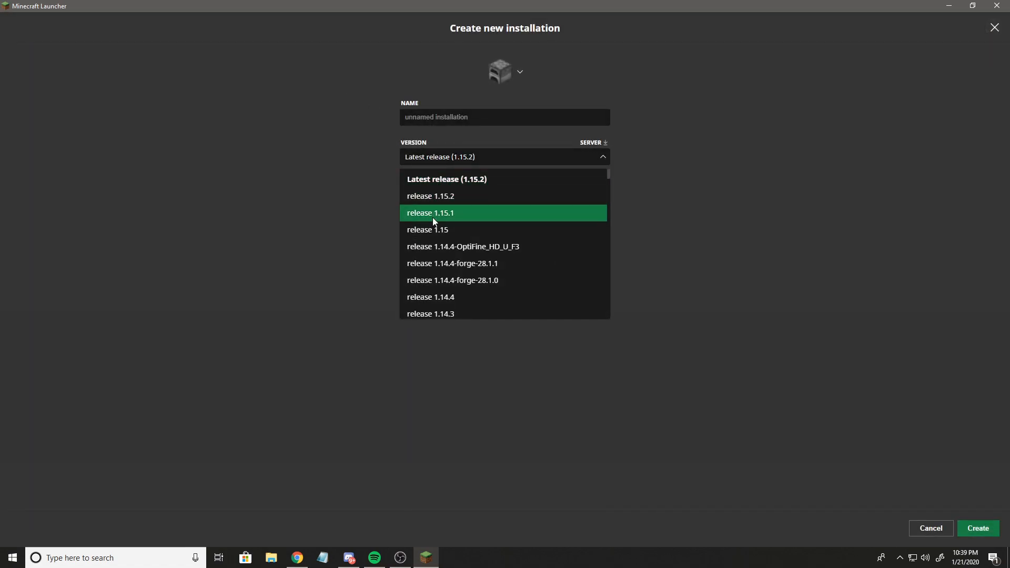
left_click(430, 213)
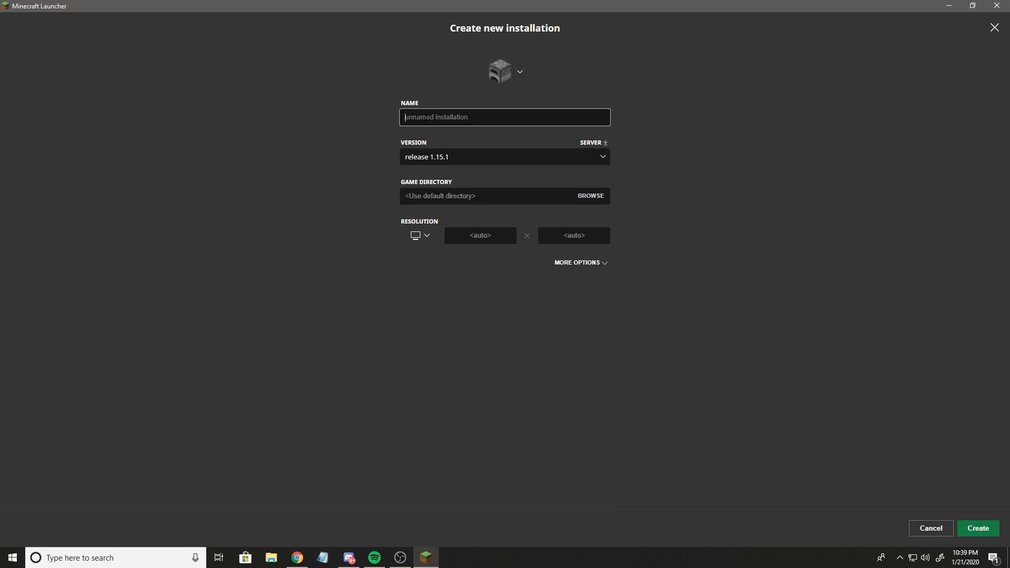
type("1.15.1")
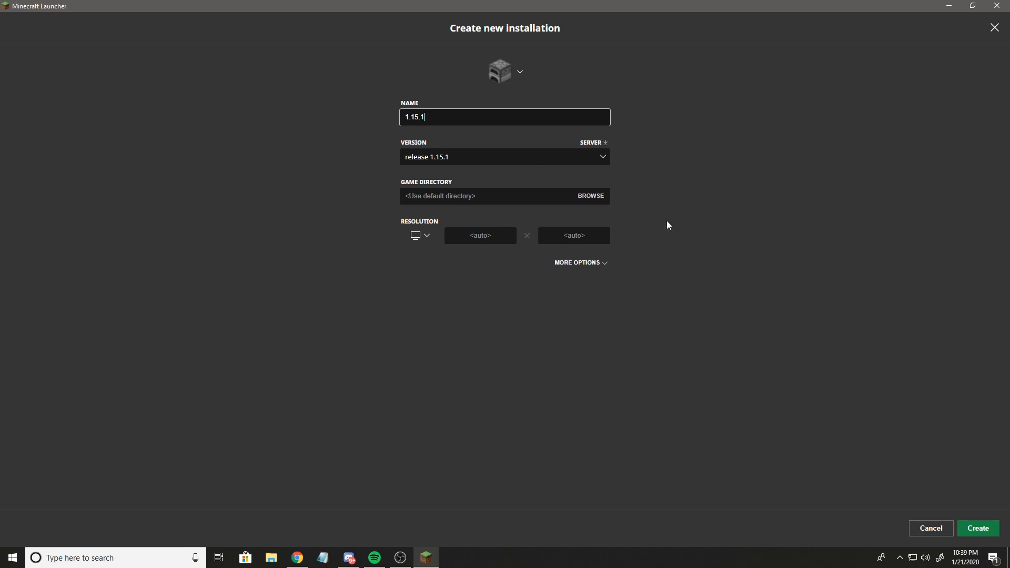
left_click(978, 528)
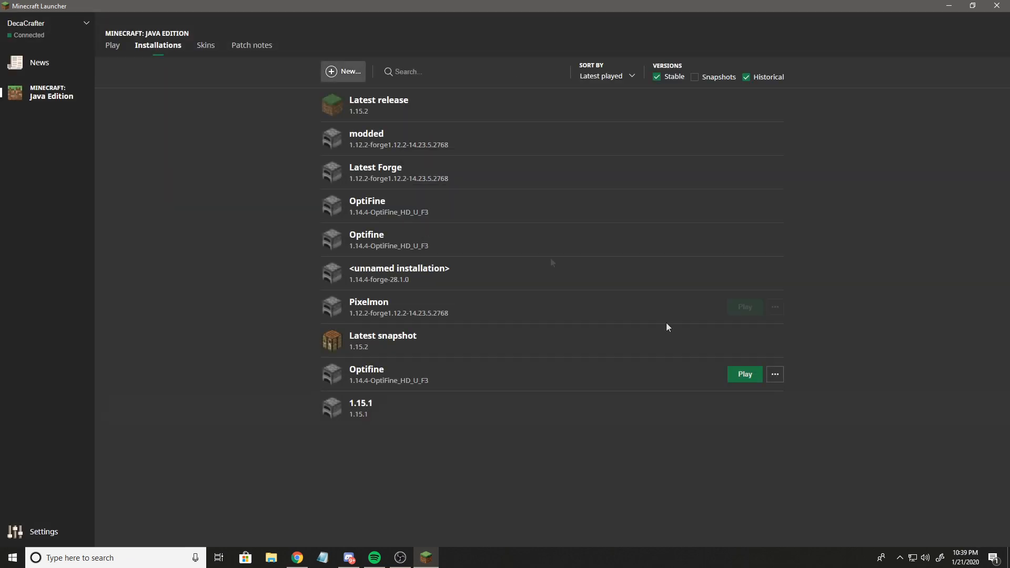
mouse_move(548, 356)
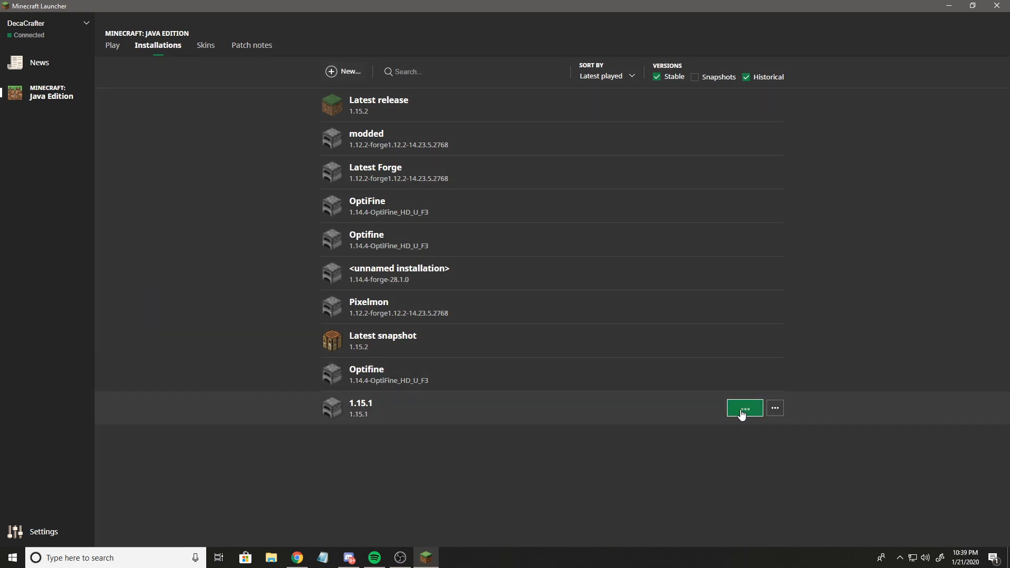
Play the 1.15.1 installation and open the Multiplayer server list once loaded
left_click(743, 408)
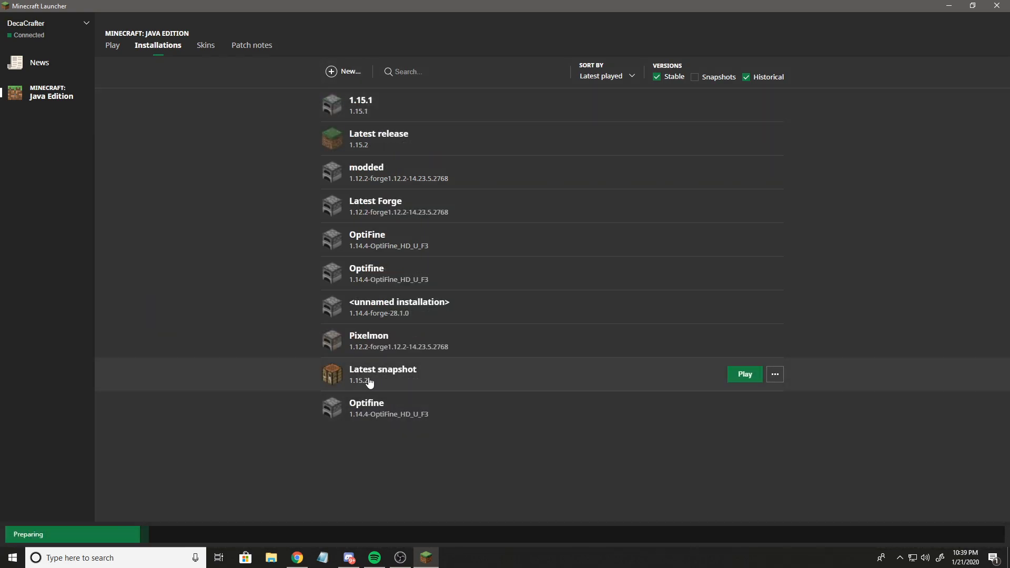
mouse_move(272, 390)
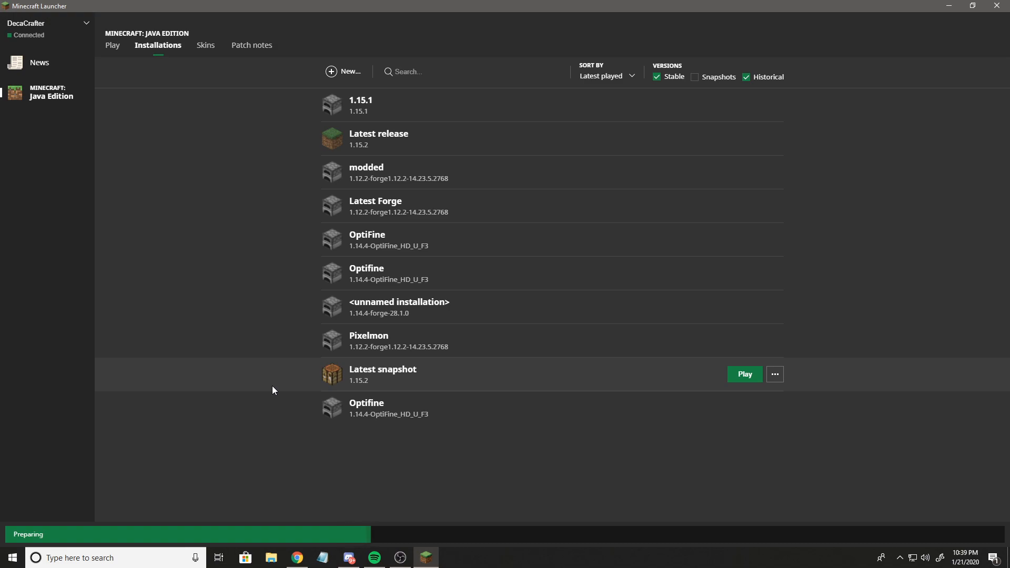
left_click(743, 373)
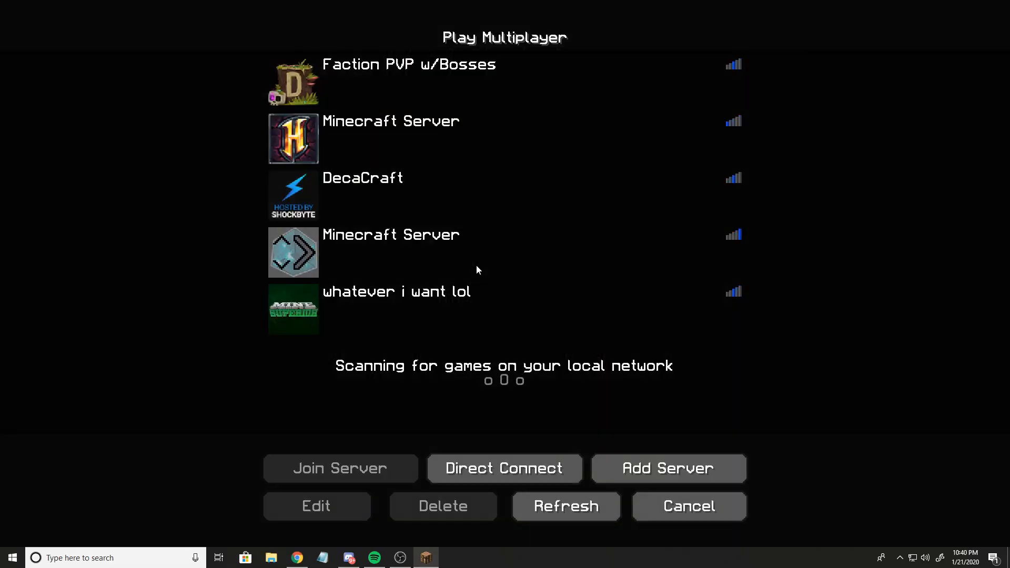
left_click(565, 505)
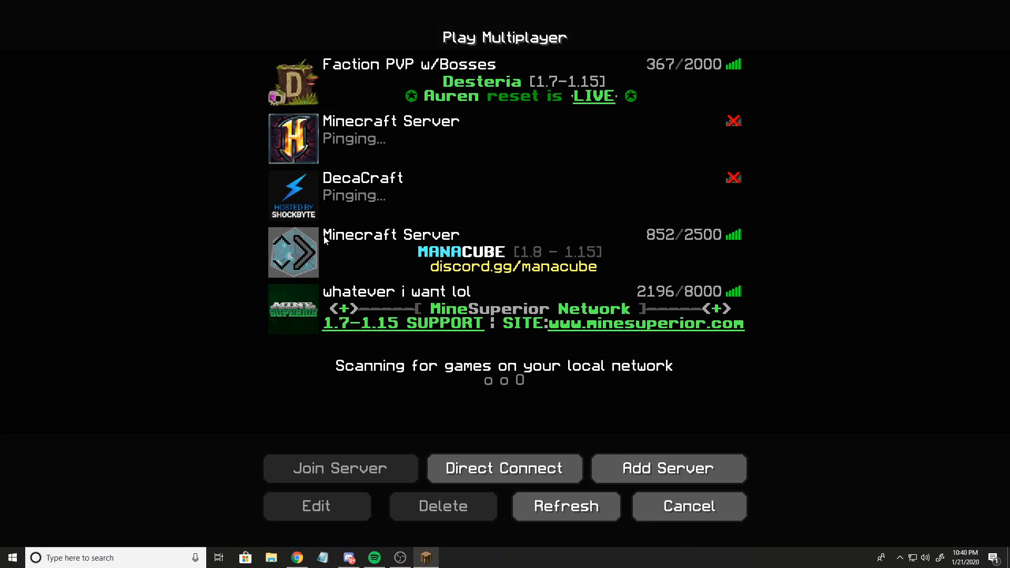